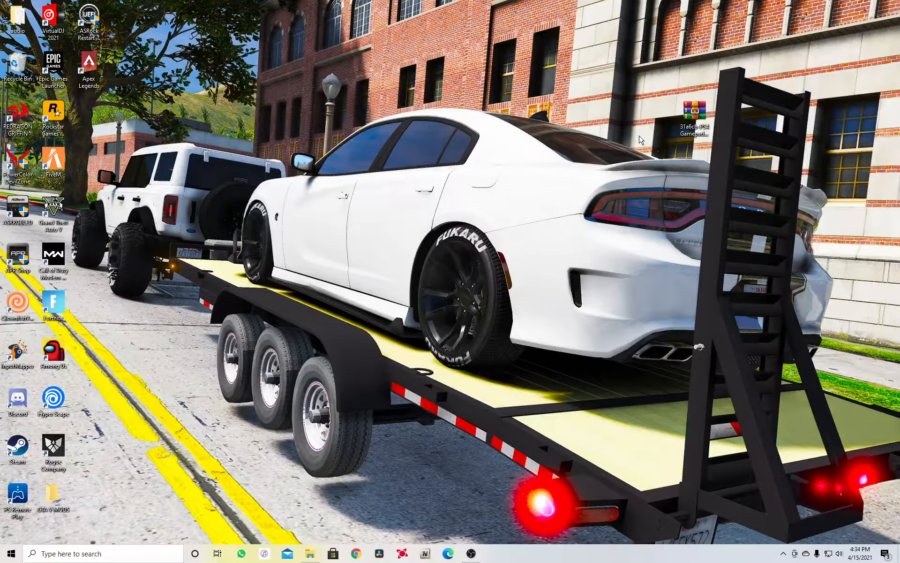
mouse_move(3, 271)
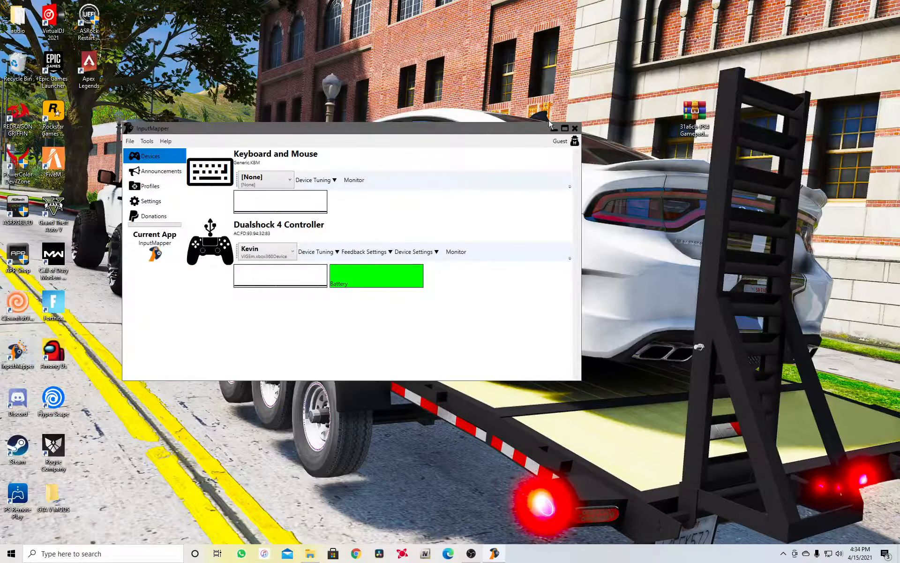
- Browse into the PS4 Gamepad Icons archive's content folder in WinRAR
left_click(553, 128)
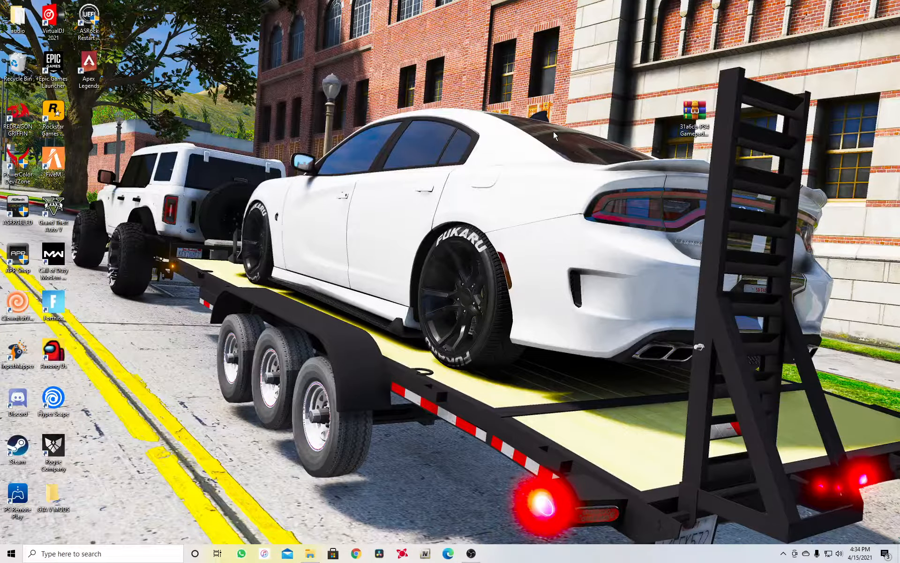
mouse_move(729, 125)
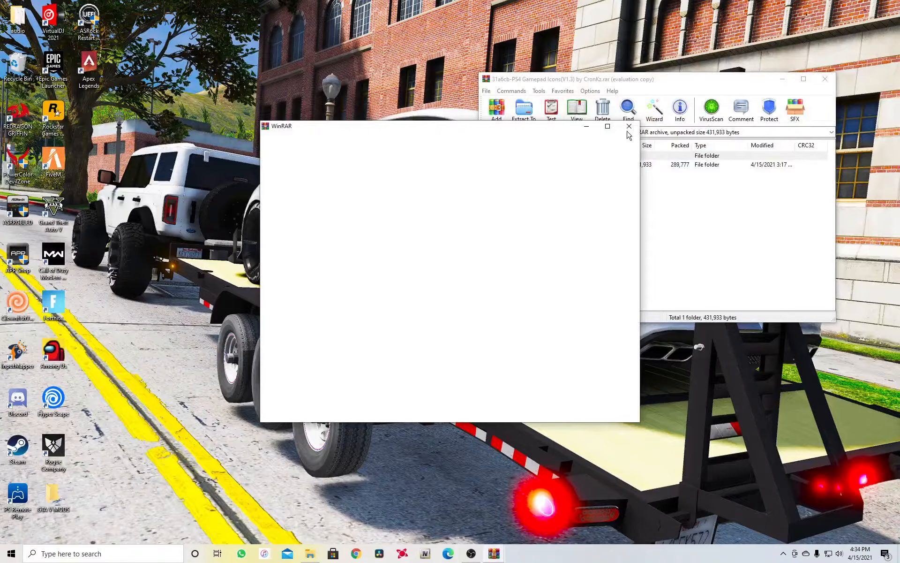
double_click(500, 164)
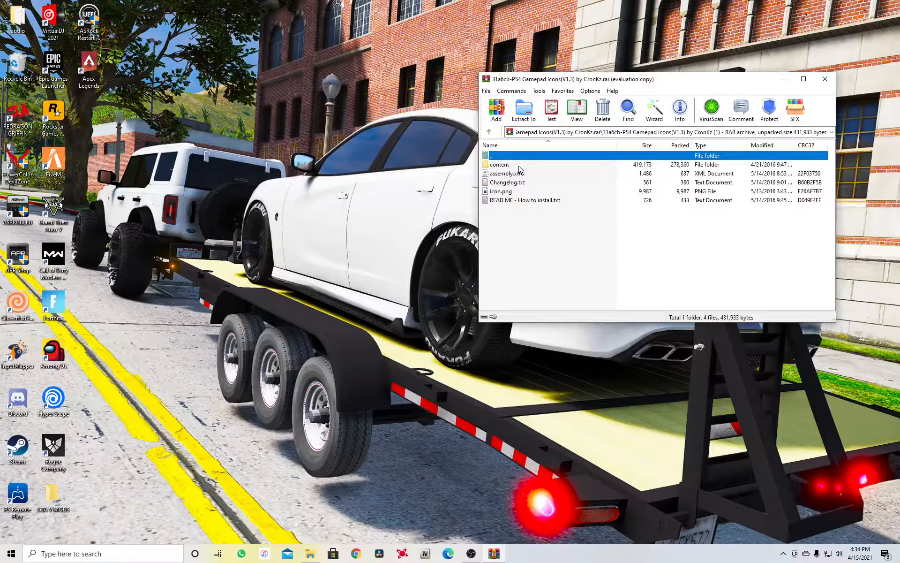
double_click(500, 164)
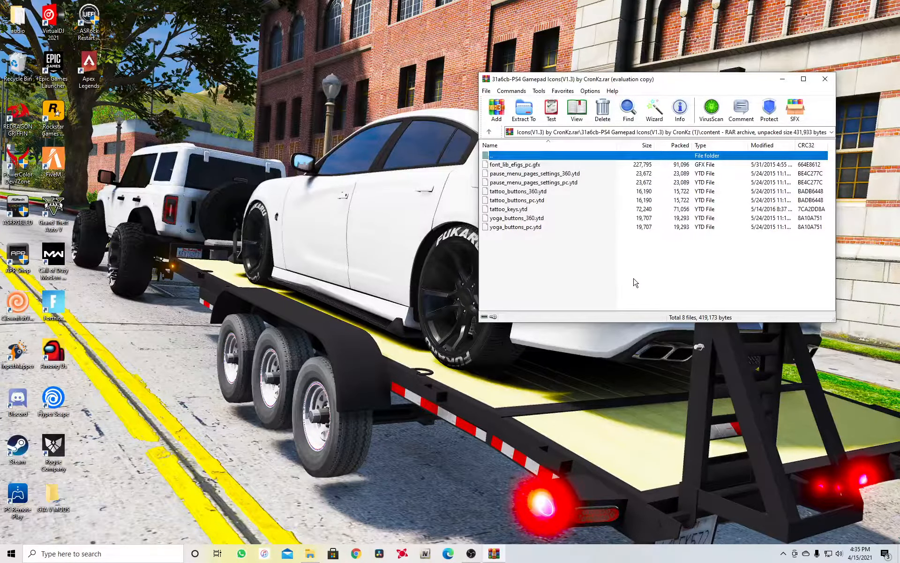
mouse_move(758, 99)
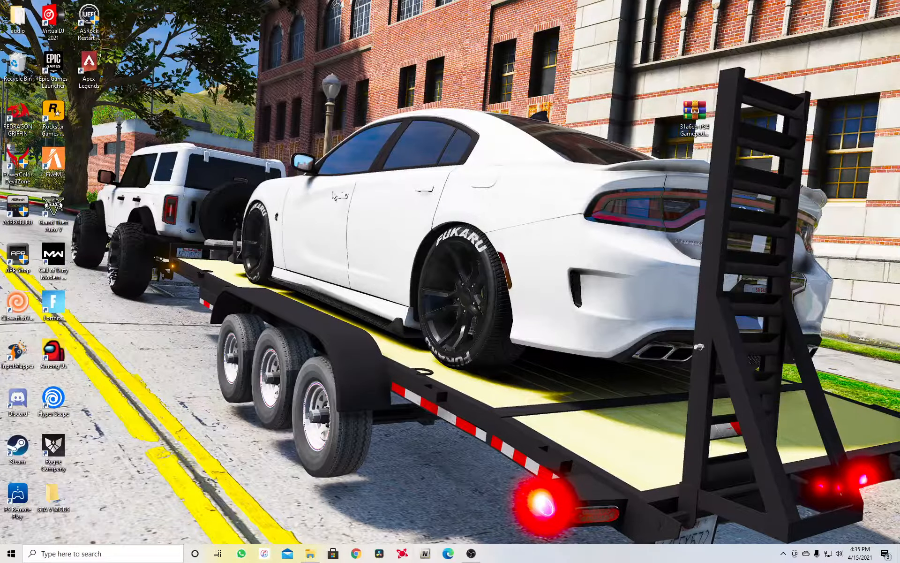
- Launch OpenIV for GTA V and open the mod's 'READ ME - How to install.txt'
left_click(424, 553)
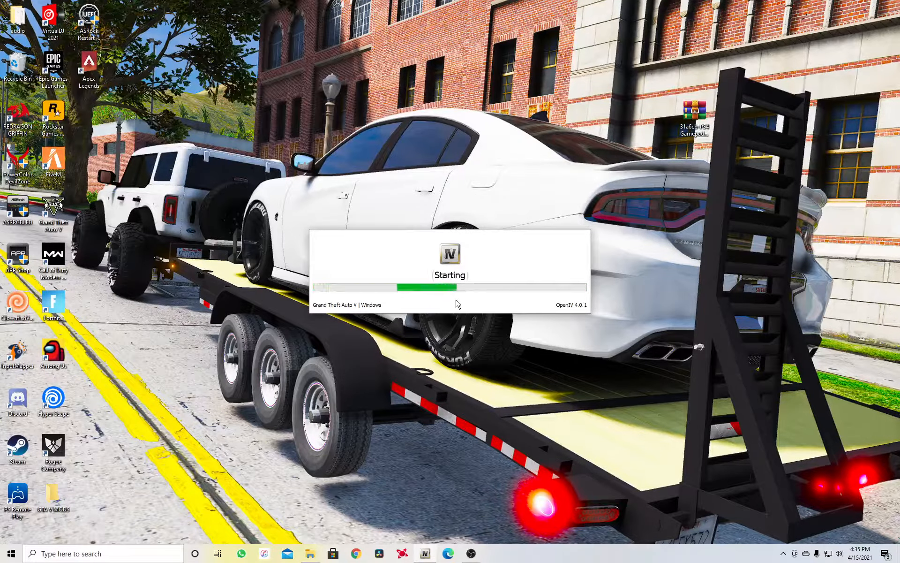
mouse_move(474, 286)
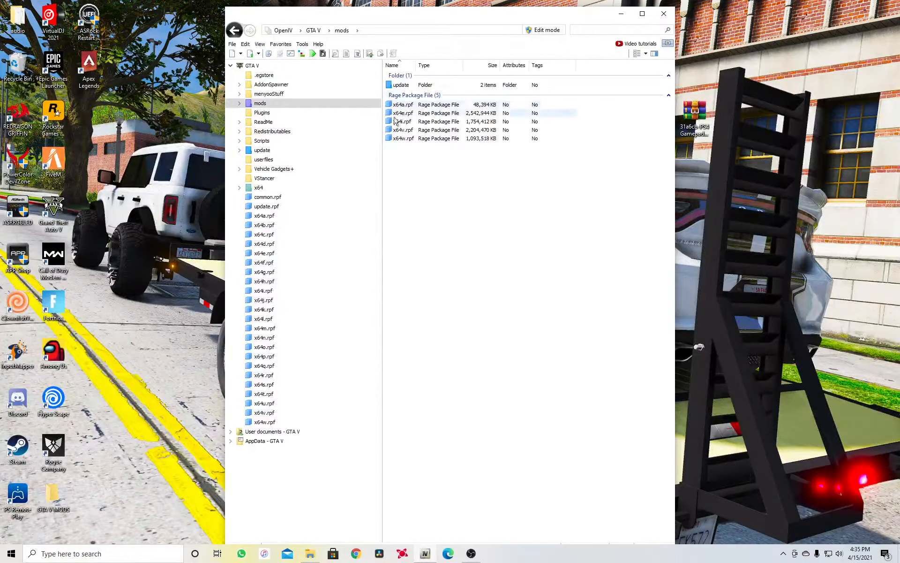
left_click(235, 30)
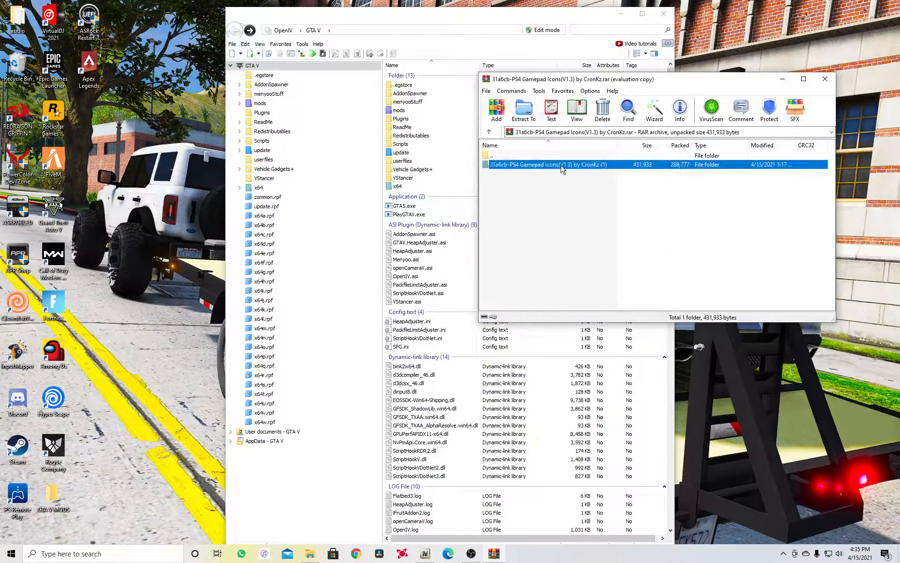
double_click(547, 164)
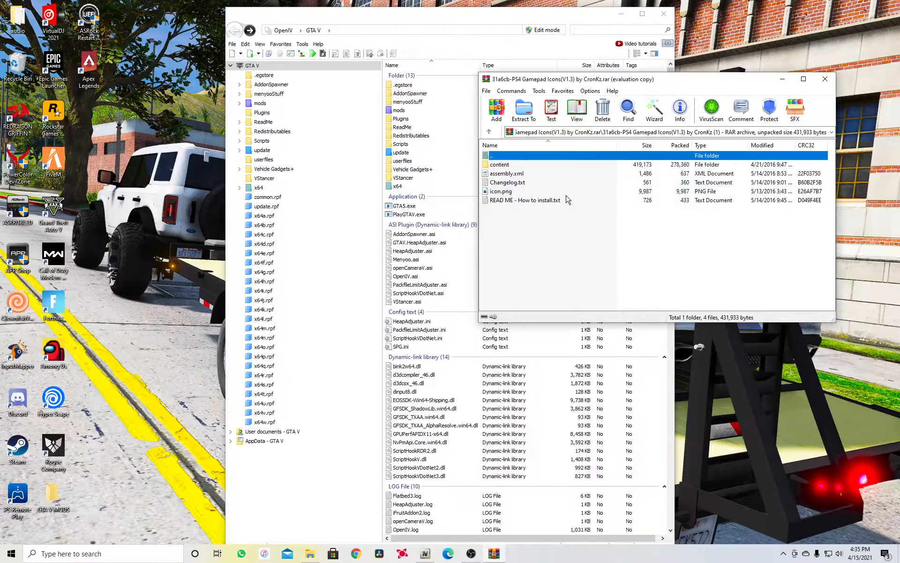
double_click(523, 200)
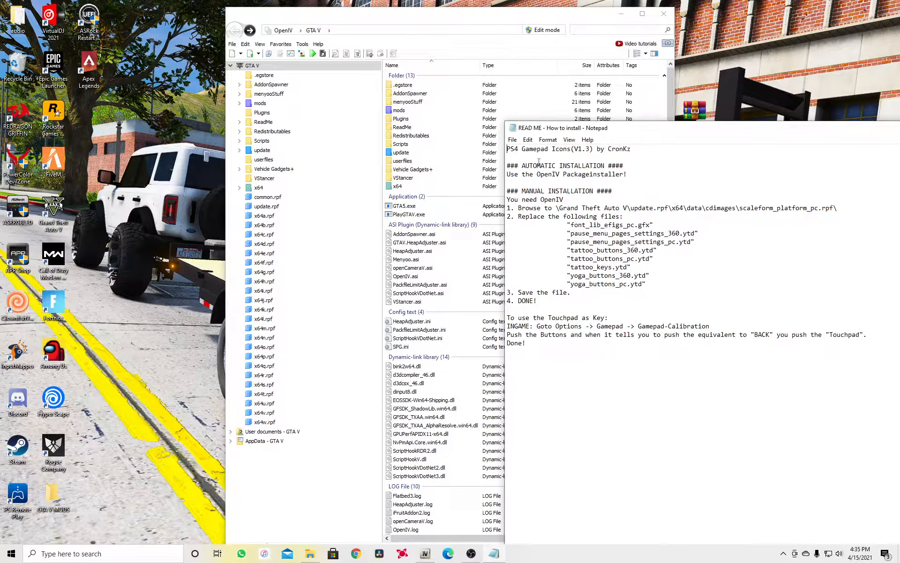
left_click(398, 110)
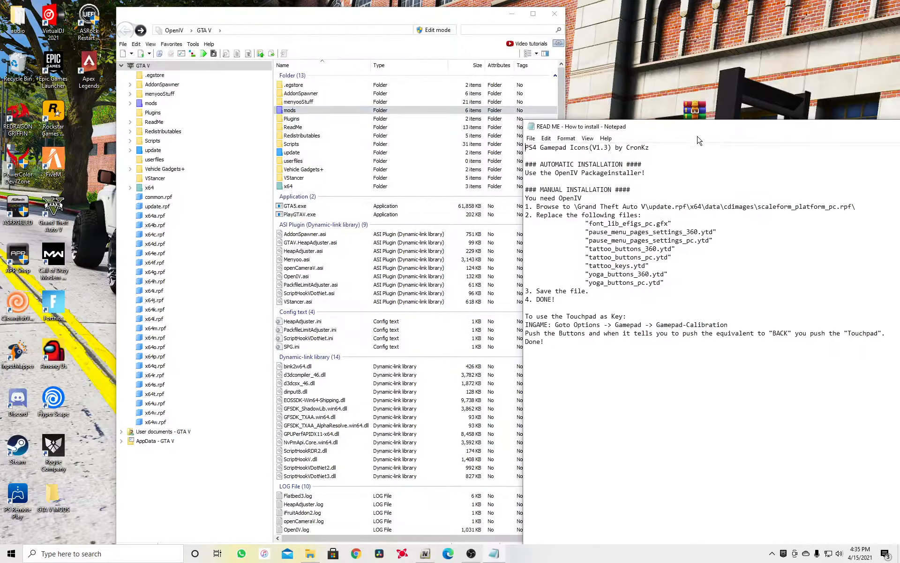
mouse_move(317, 100)
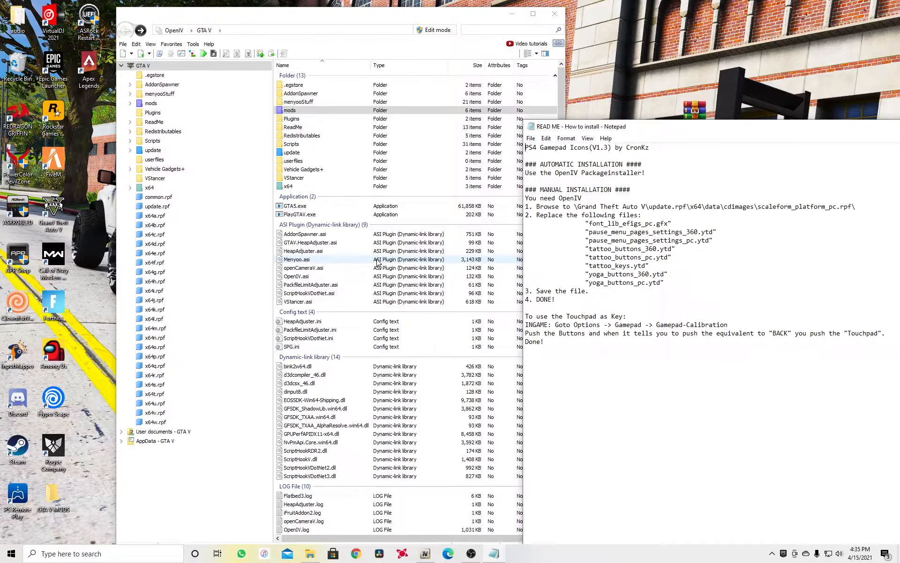
left_click(297, 302)
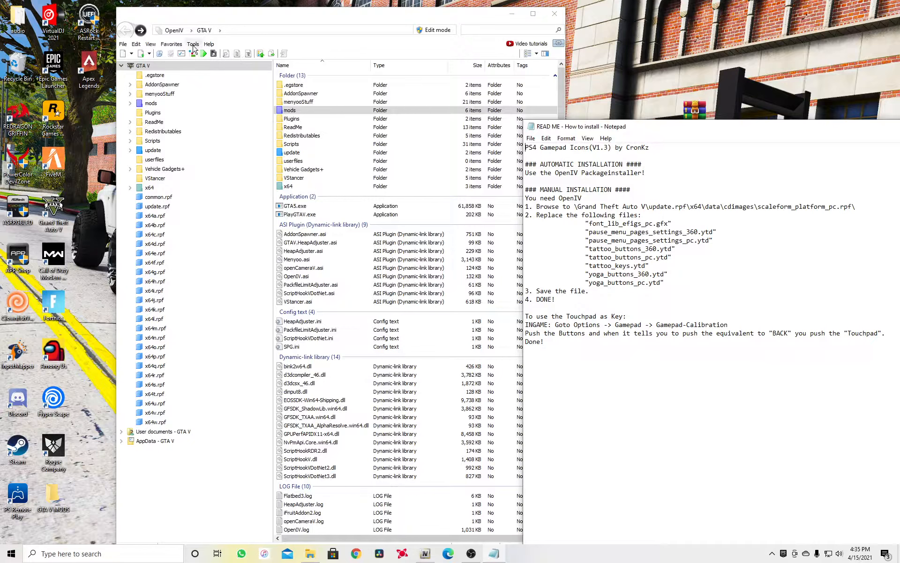
mouse_move(197, 47)
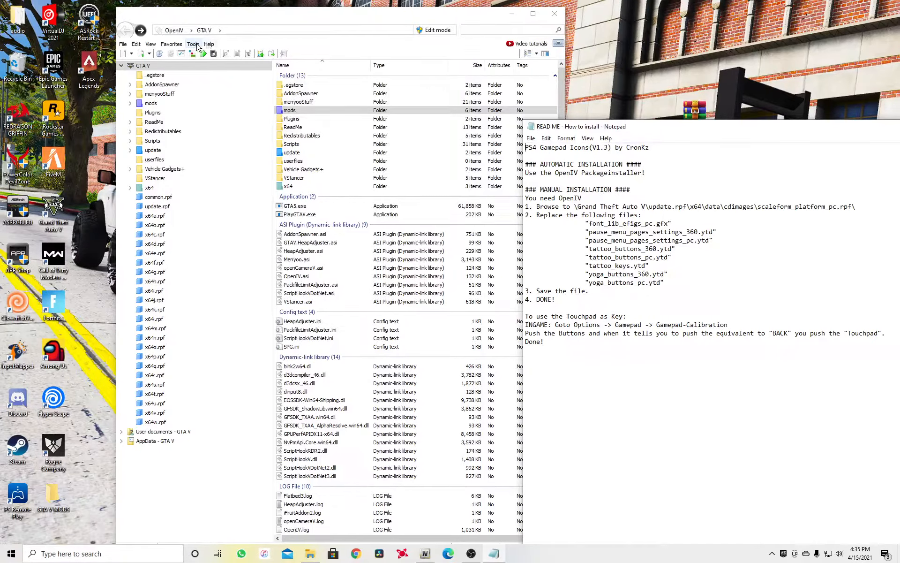
left_click(192, 43)
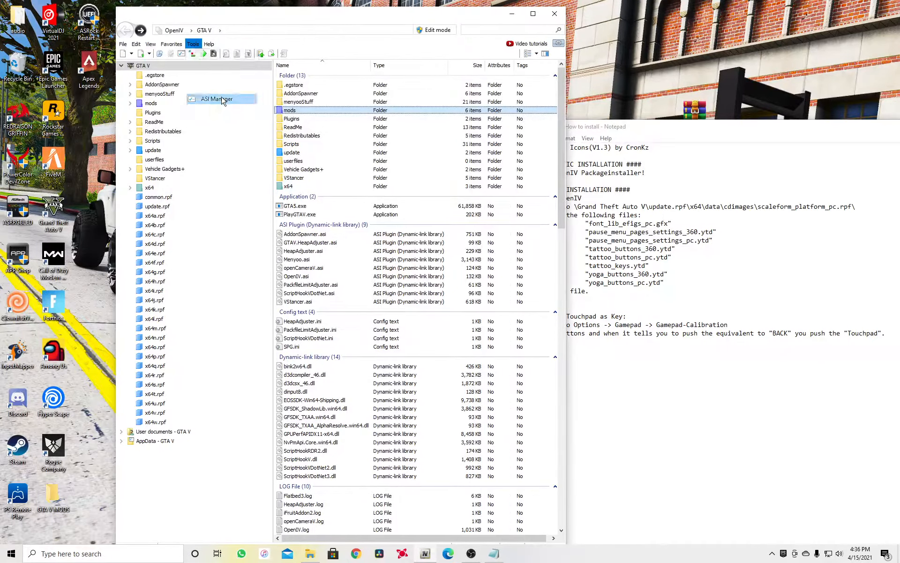
left_click(216, 98)
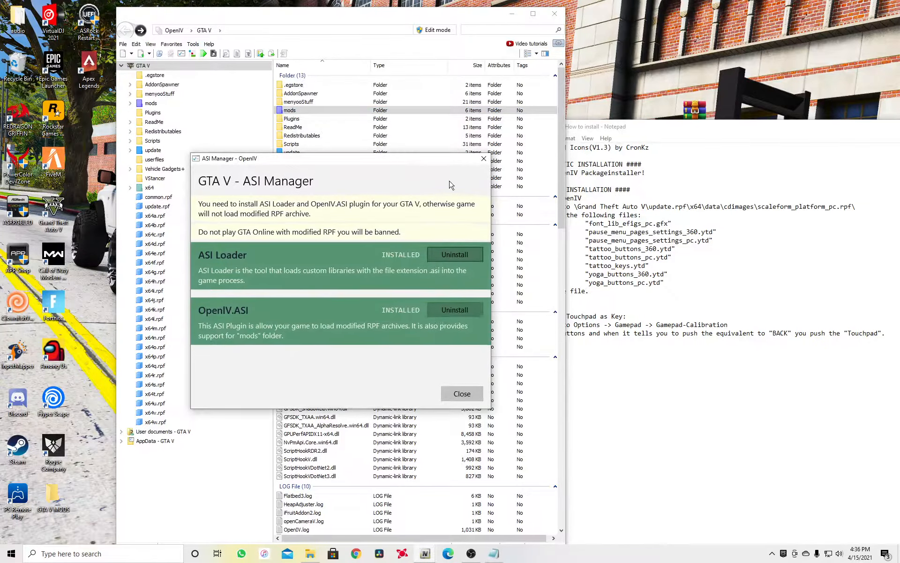
left_click(461, 394)
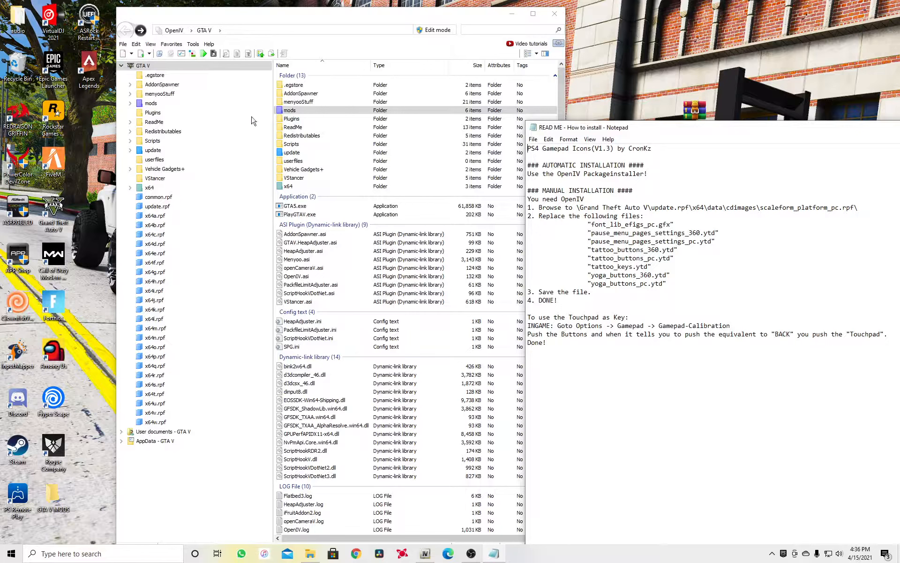
- Navigate update > update.rpf > x64 > data > cdimages and open scaleform_platform_pc.rpf
double_click(152, 150)
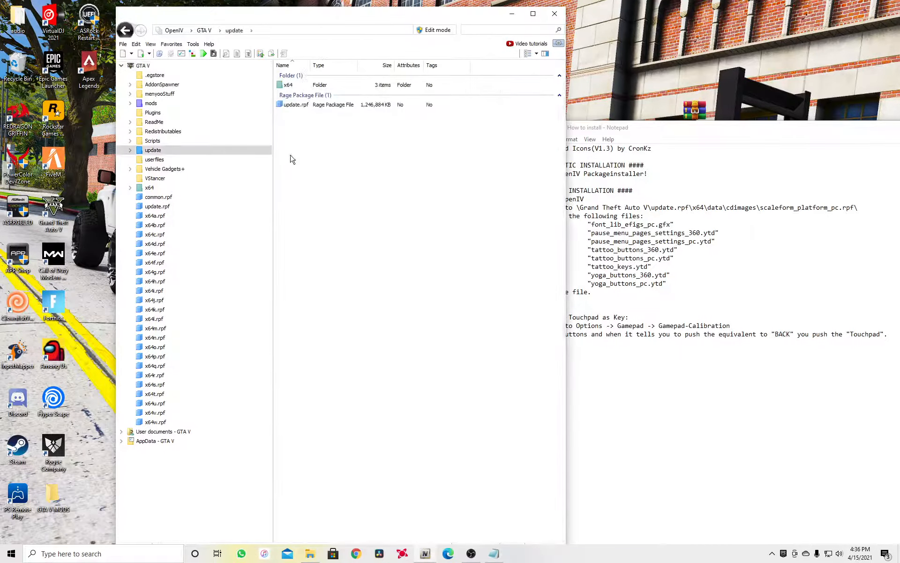
double_click(296, 104)
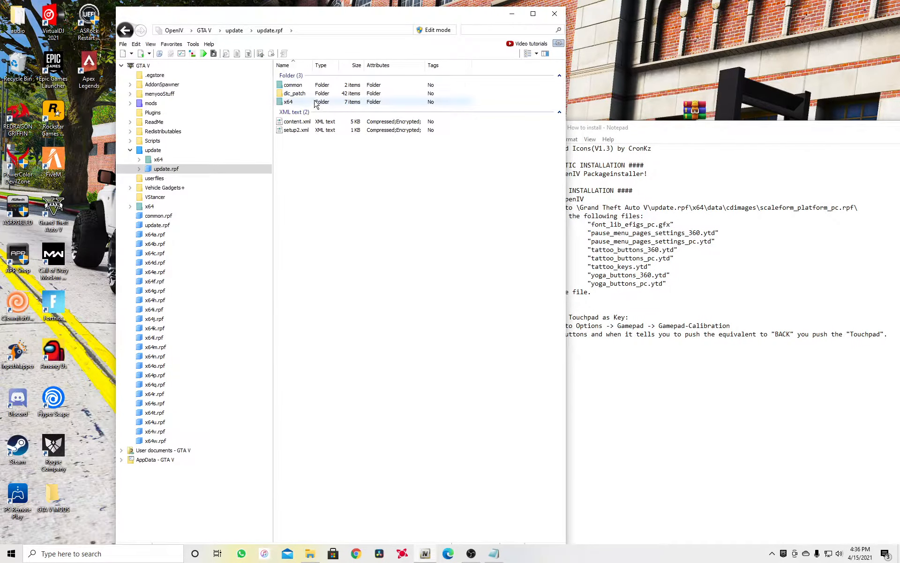
double_click(288, 101)
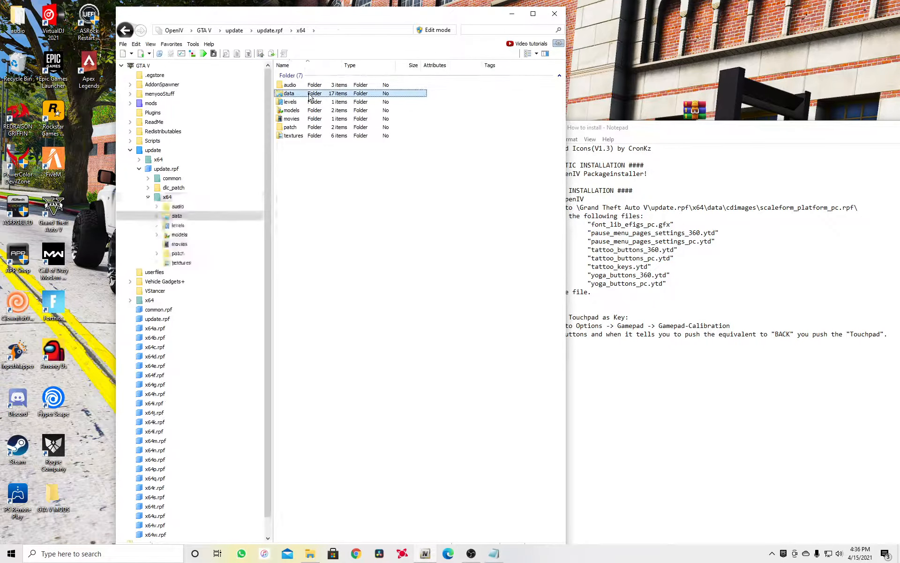
double_click(290, 93)
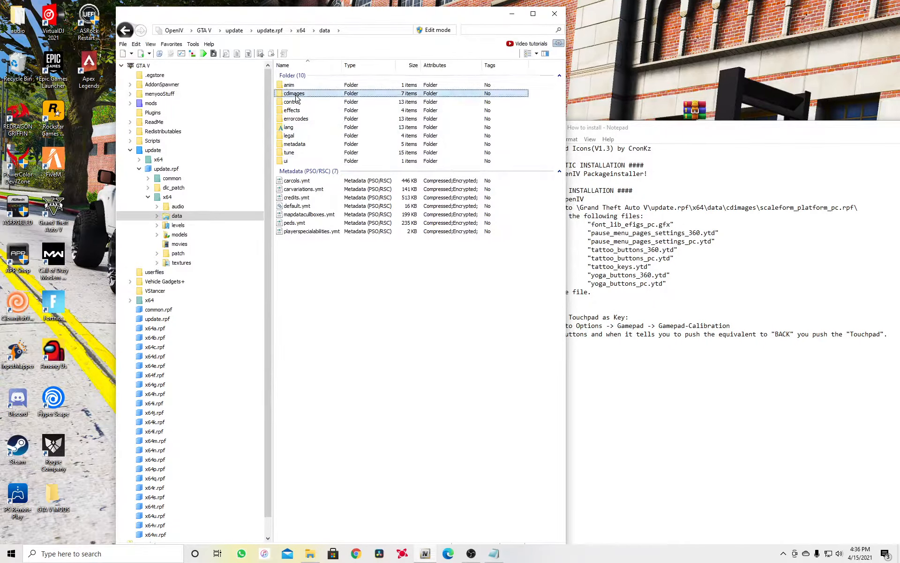
double_click(294, 93)
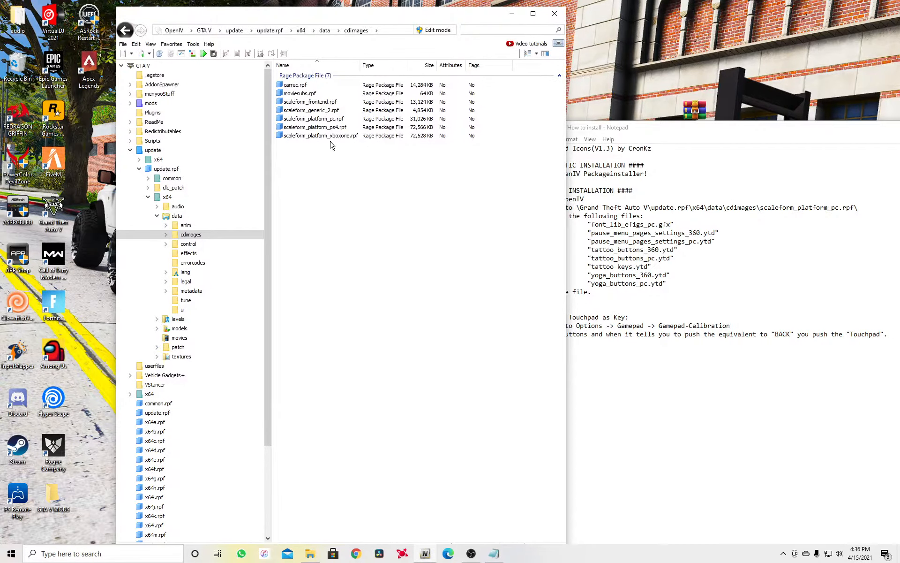
double_click(313, 119)
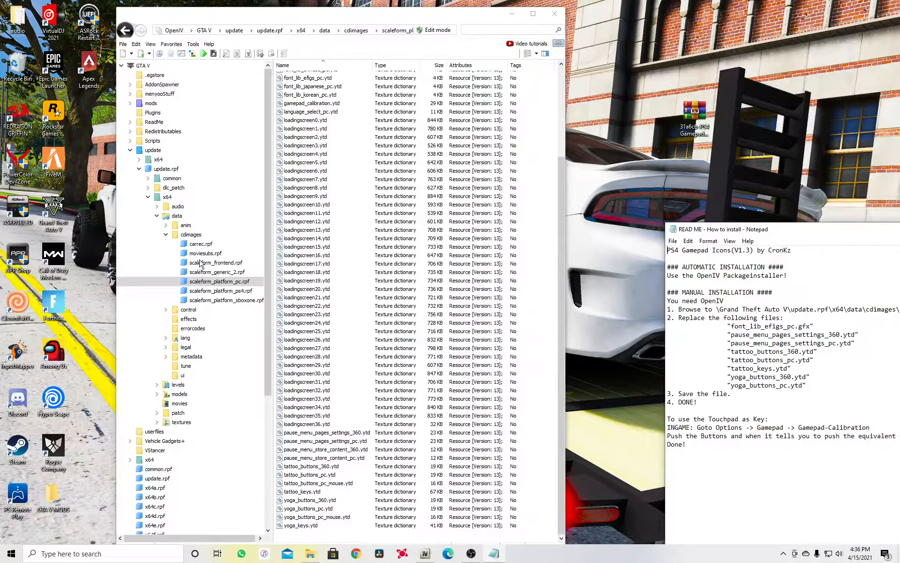
mouse_move(647, 166)
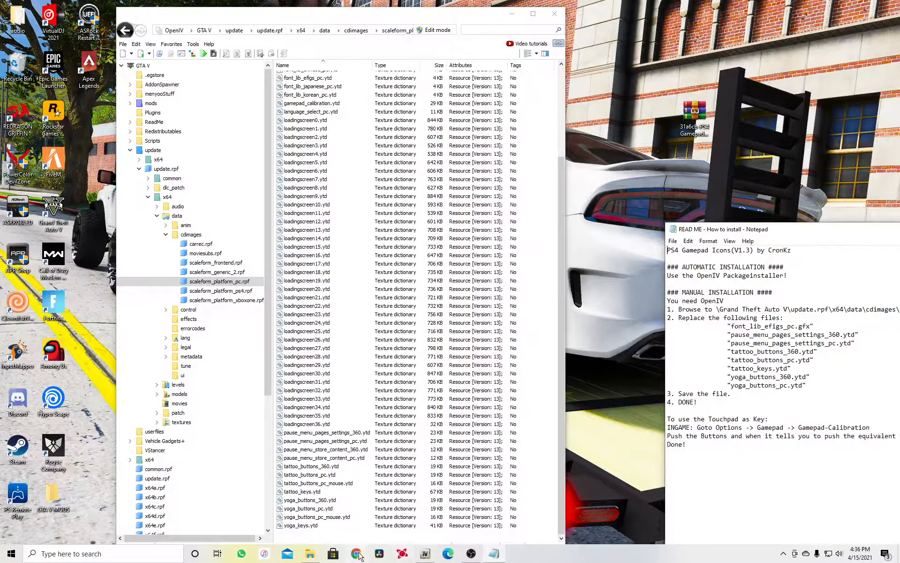
mouse_move(358, 553)
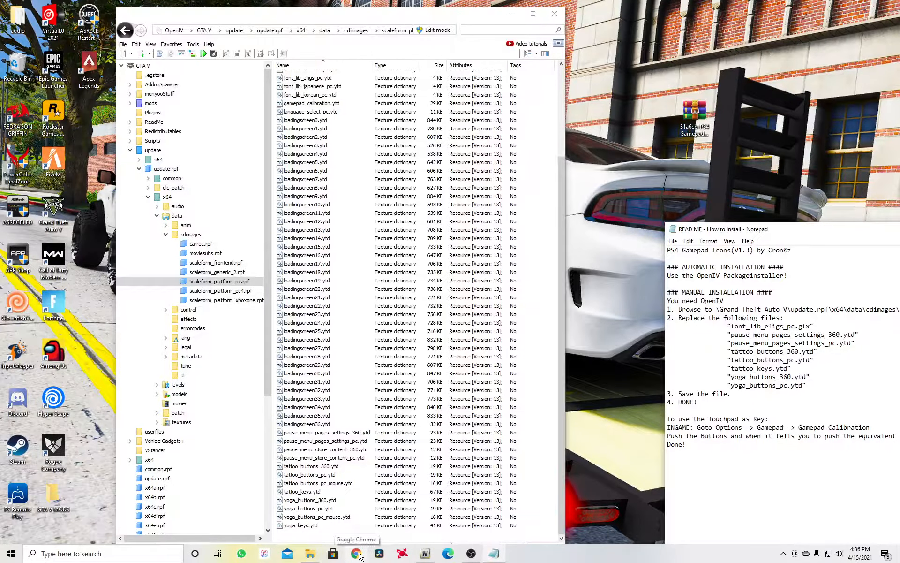
- Search GTA5-Mods for 'ps4' to view PS4 Gamepad Icons 1.3, then return to OpenIV
left_click(356, 554)
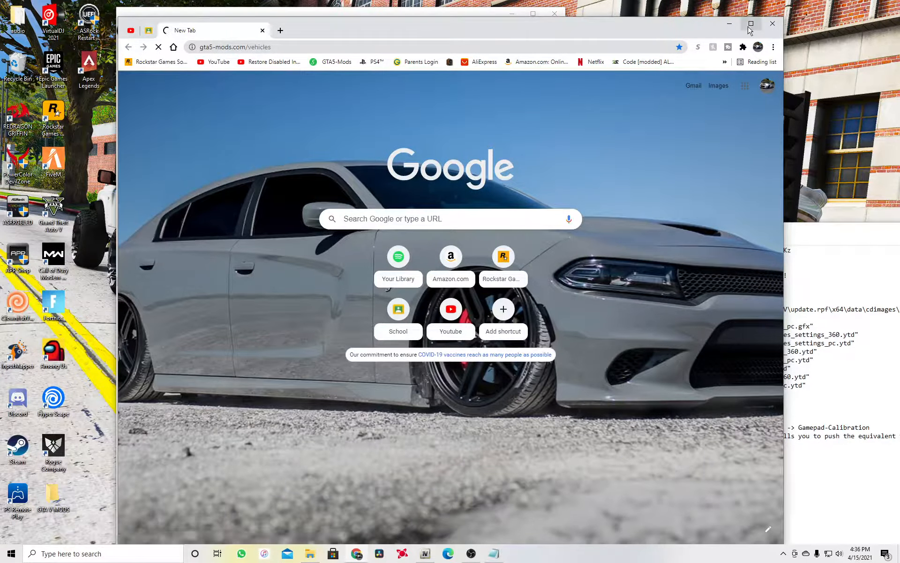
left_click(751, 24)
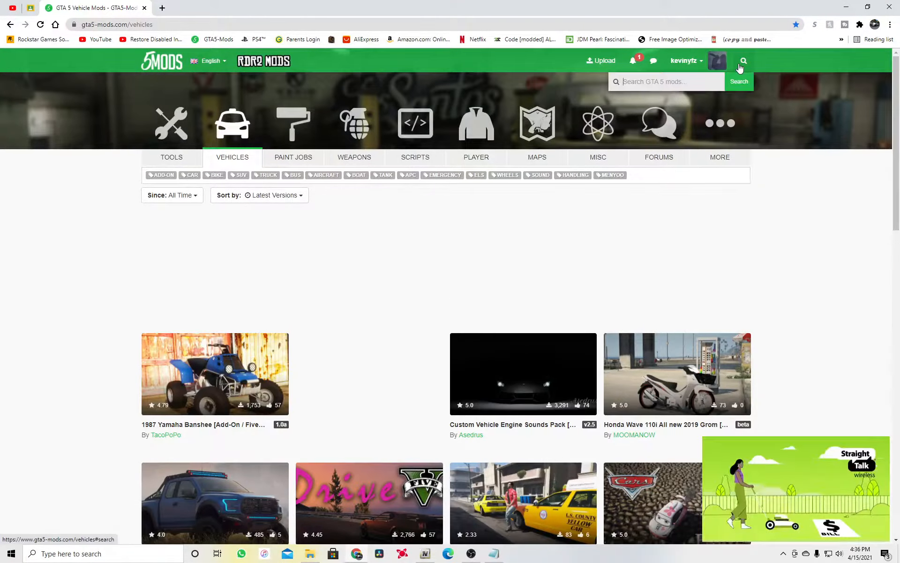
type("ps4")
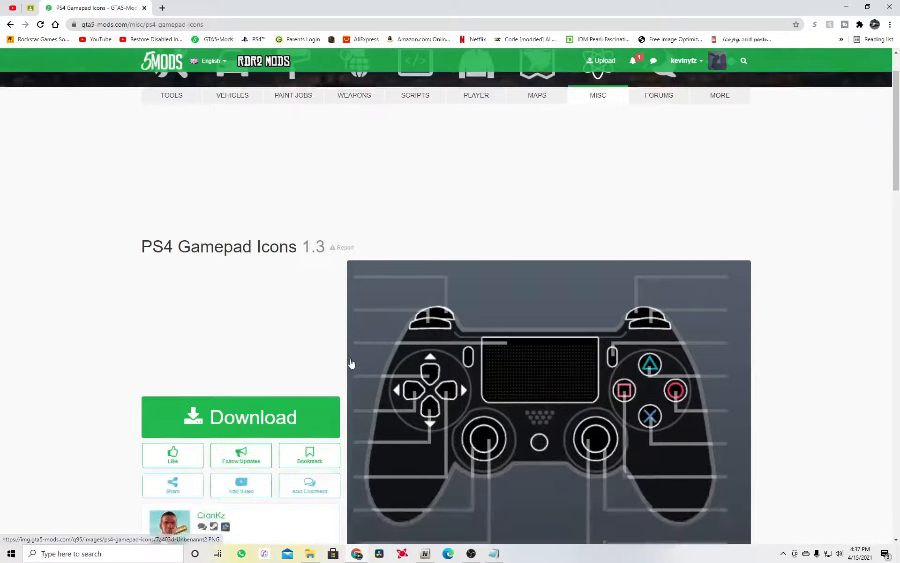
scroll("down", 3)
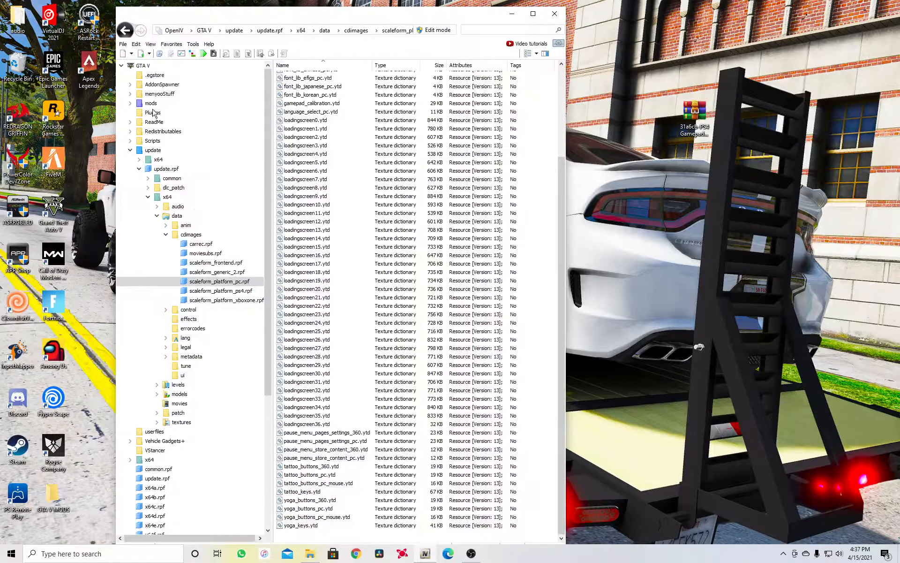
left_click(194, 44)
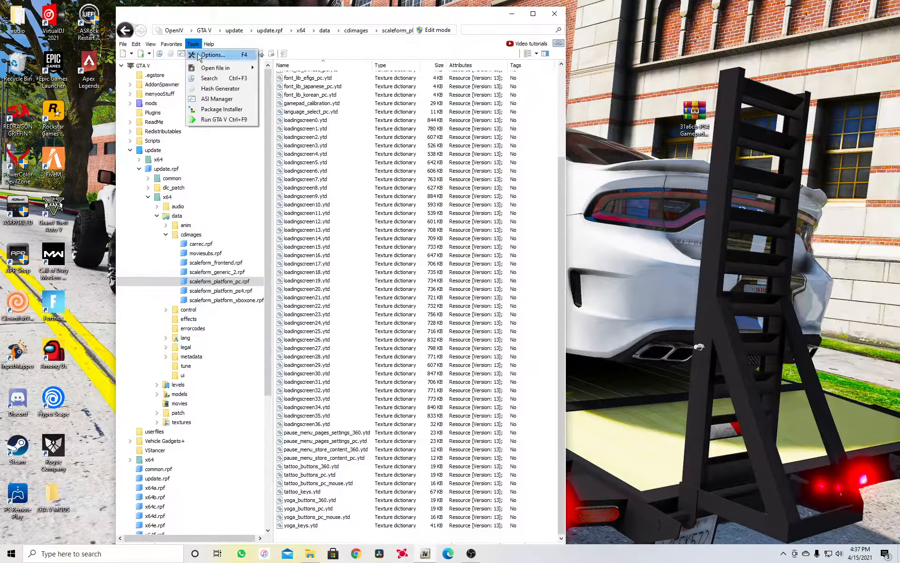